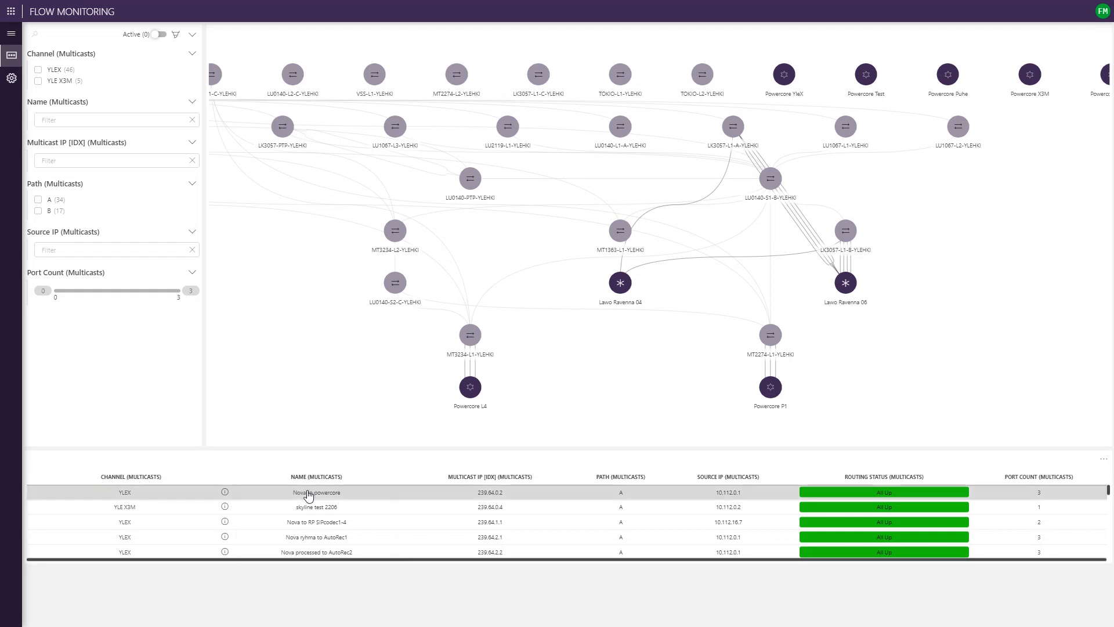
Open Multicast Details for the YLEX 'Nova to powercore' multicast from the multicasts table.
left_click(225, 492)
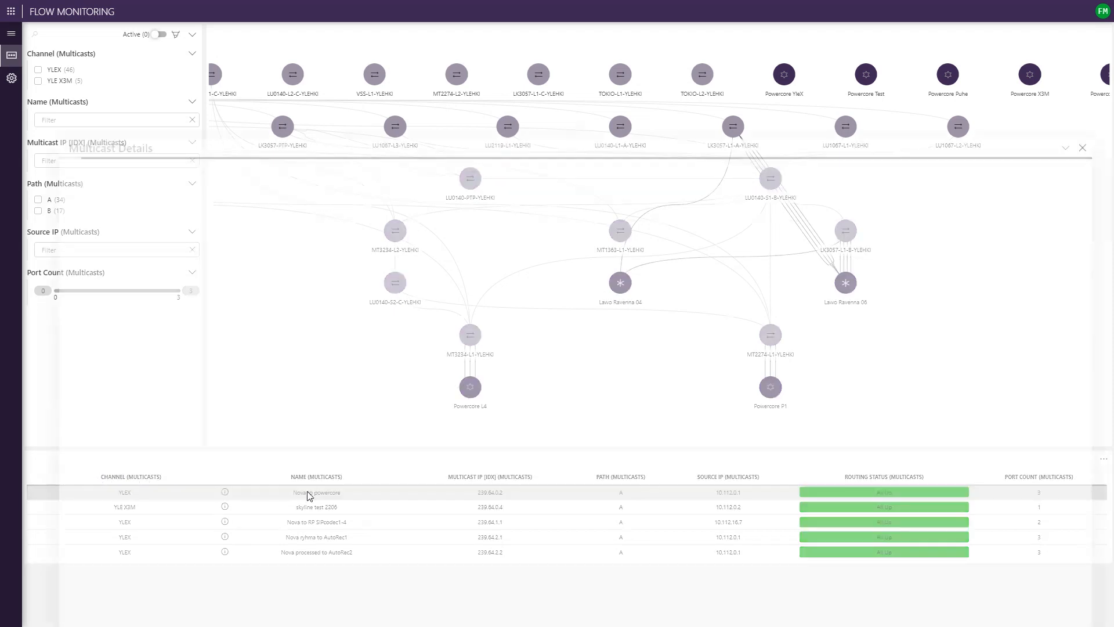
Review the multicast's routing, flow and IGMP details, then close the pop-up.
left_click(316, 491)
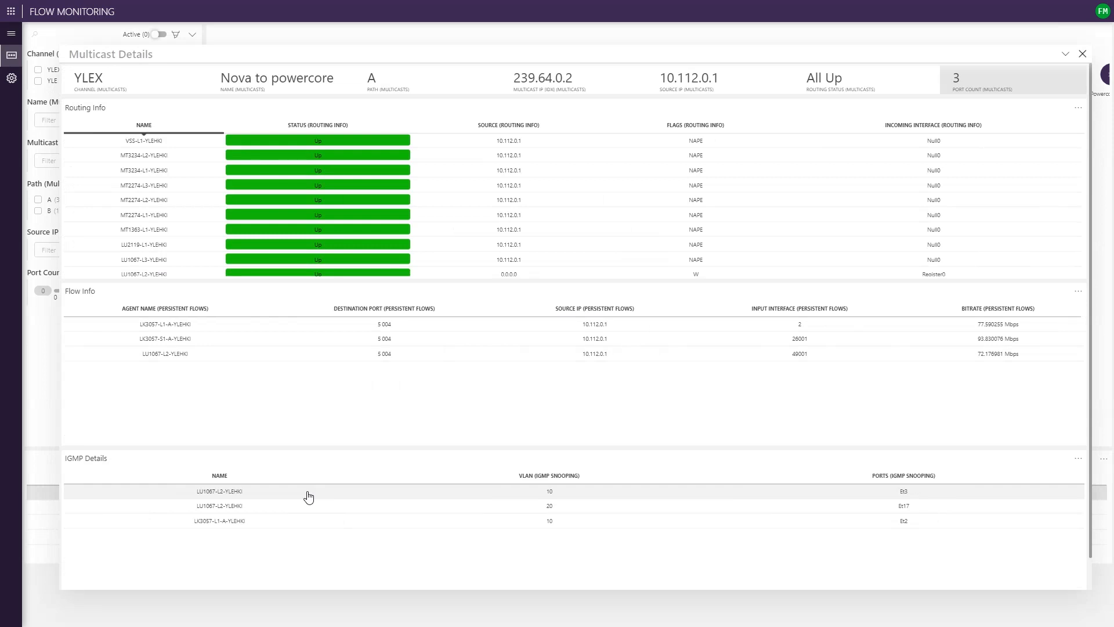
scroll("up", 3)
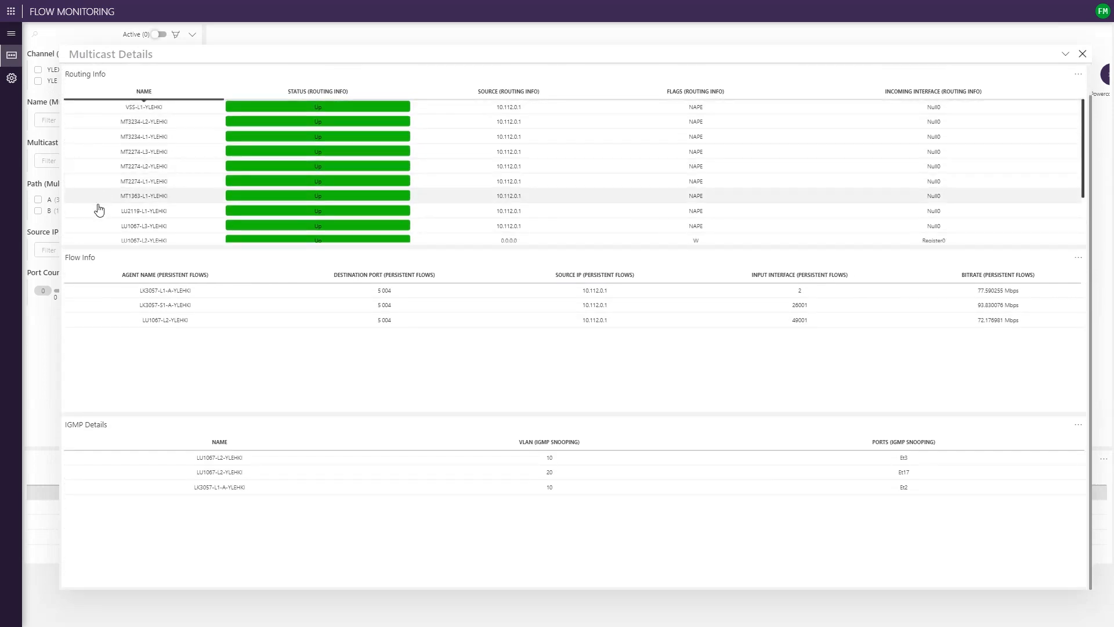
mouse_move(624, 290)
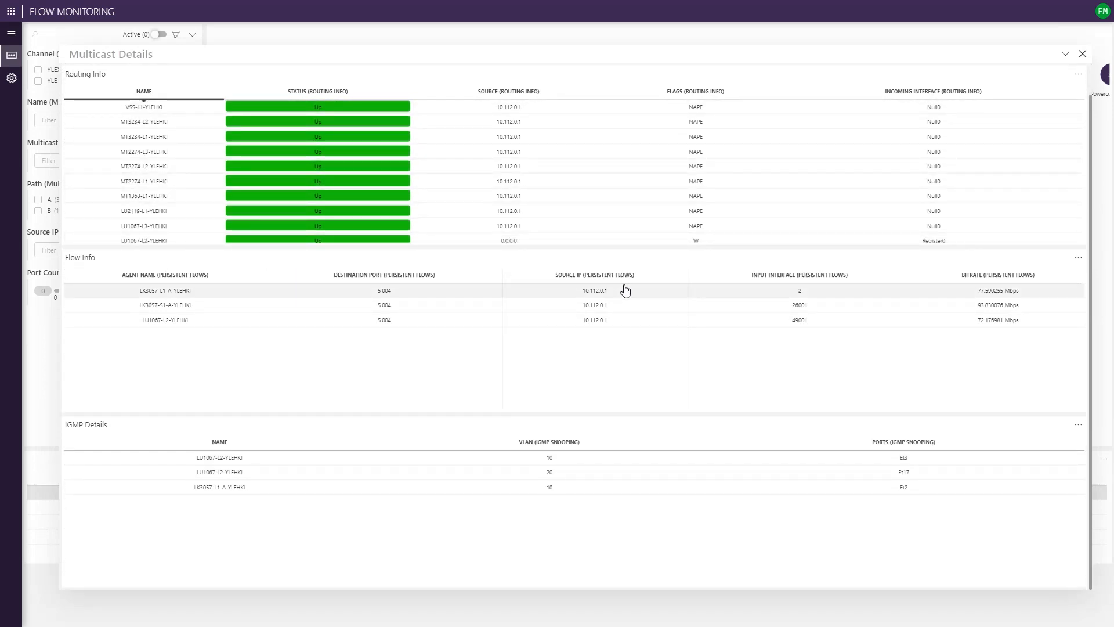
mouse_move(69, 432)
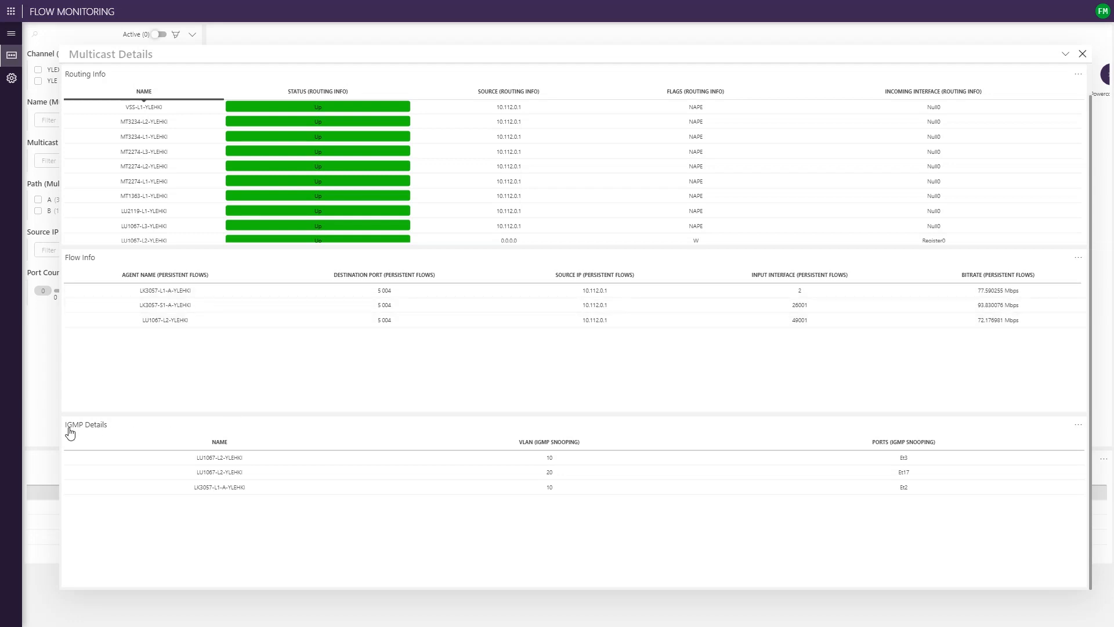
left_click(1082, 54)
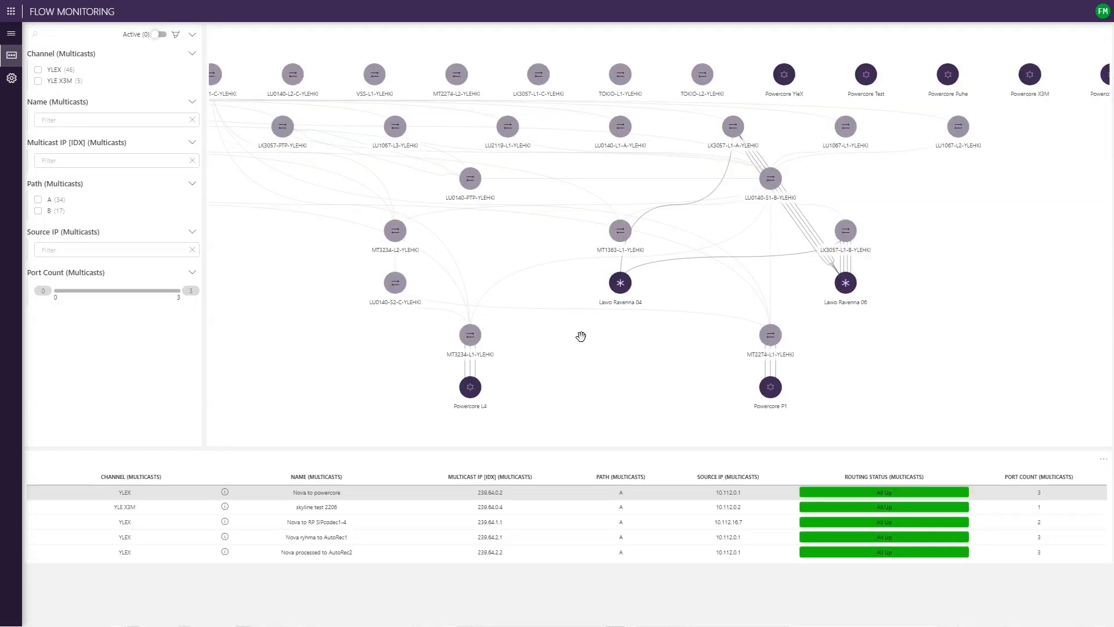
View switch MT1363-L1-YLEHKI details, then show Powercore L4's remote streams.
left_click(619, 230)
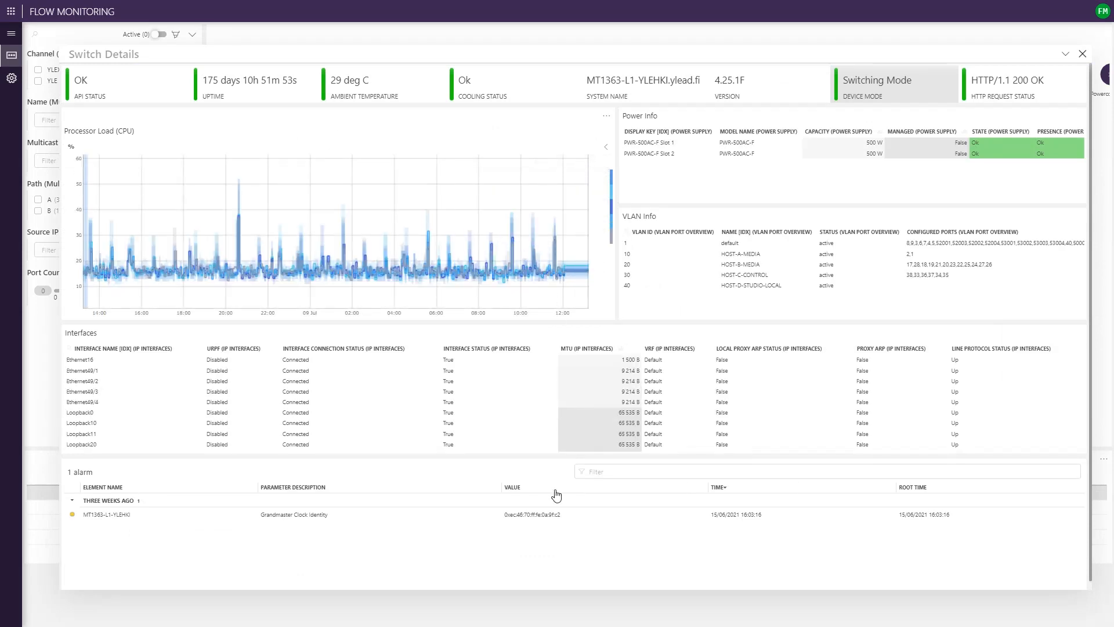
left_click(1082, 54)
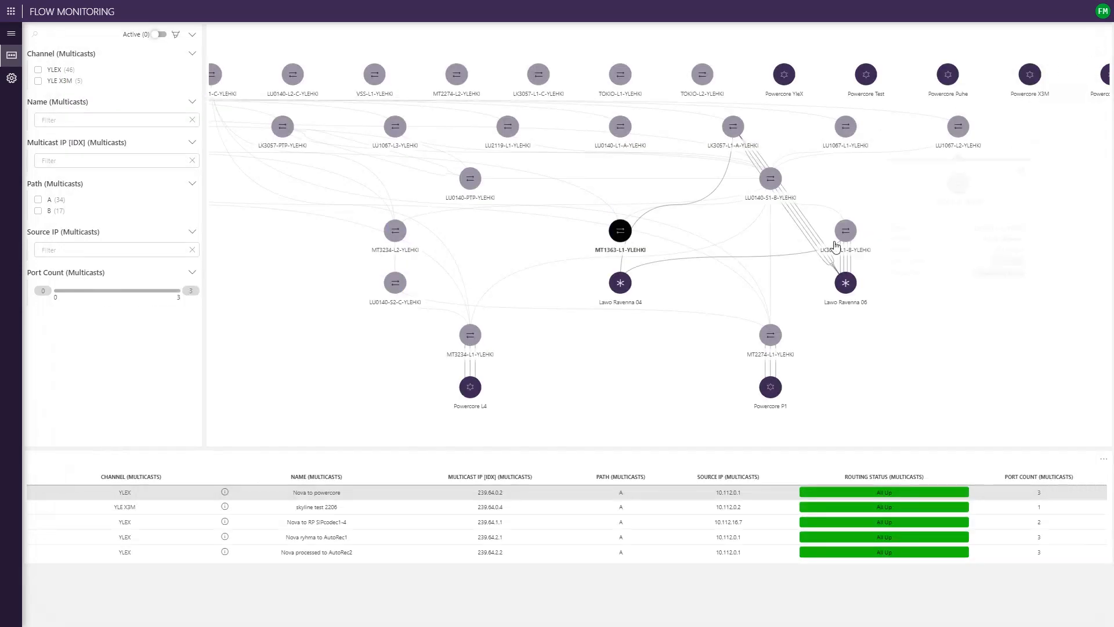
left_click(470, 388)
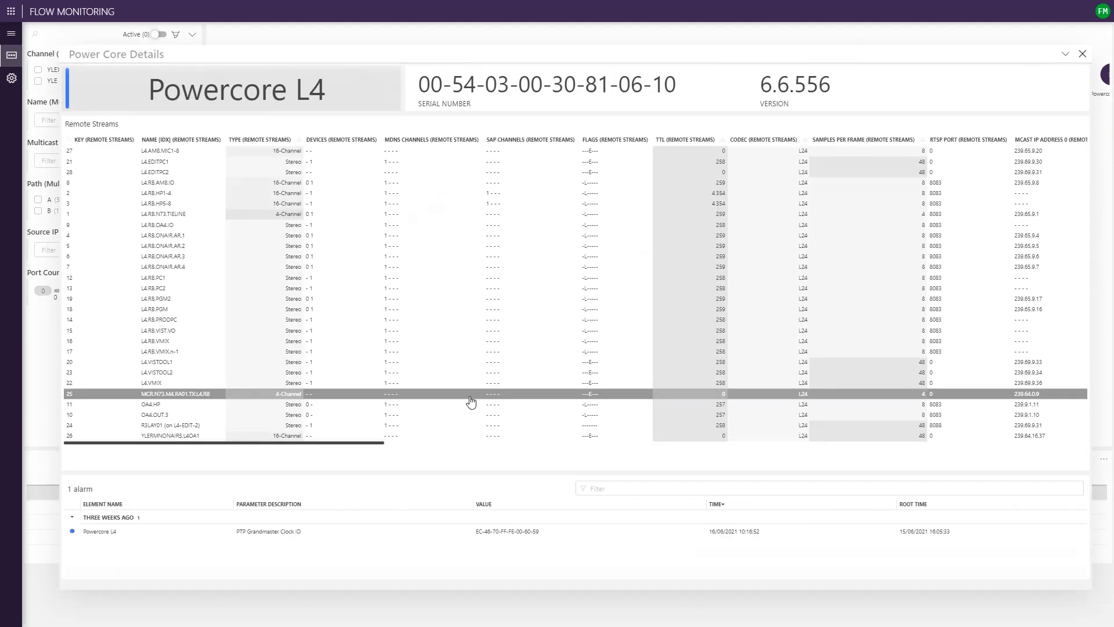
left_click(178, 161)
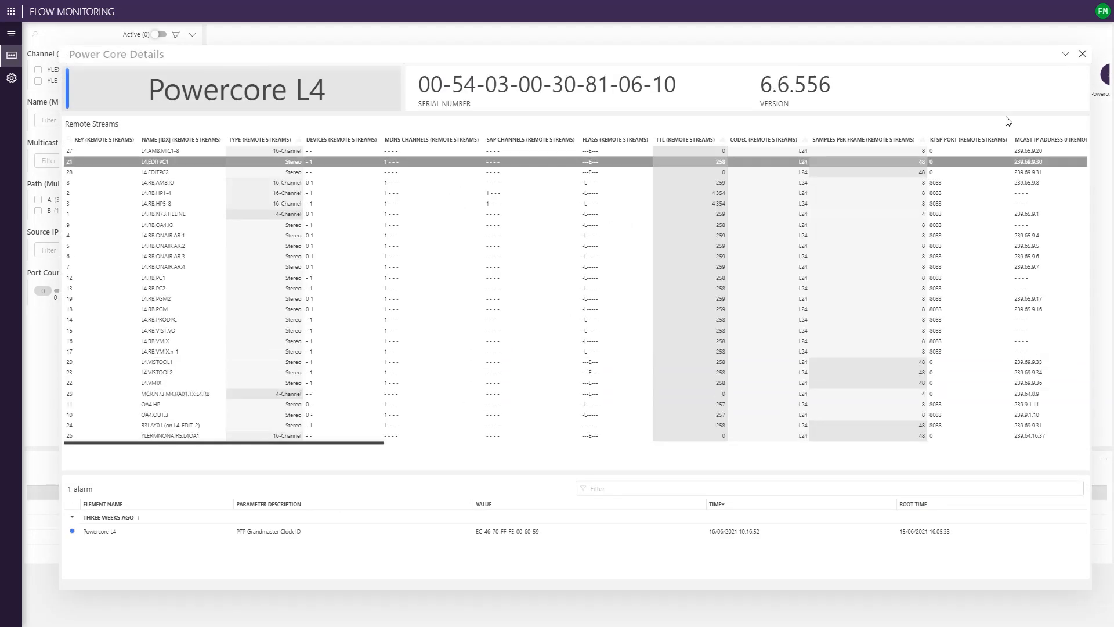